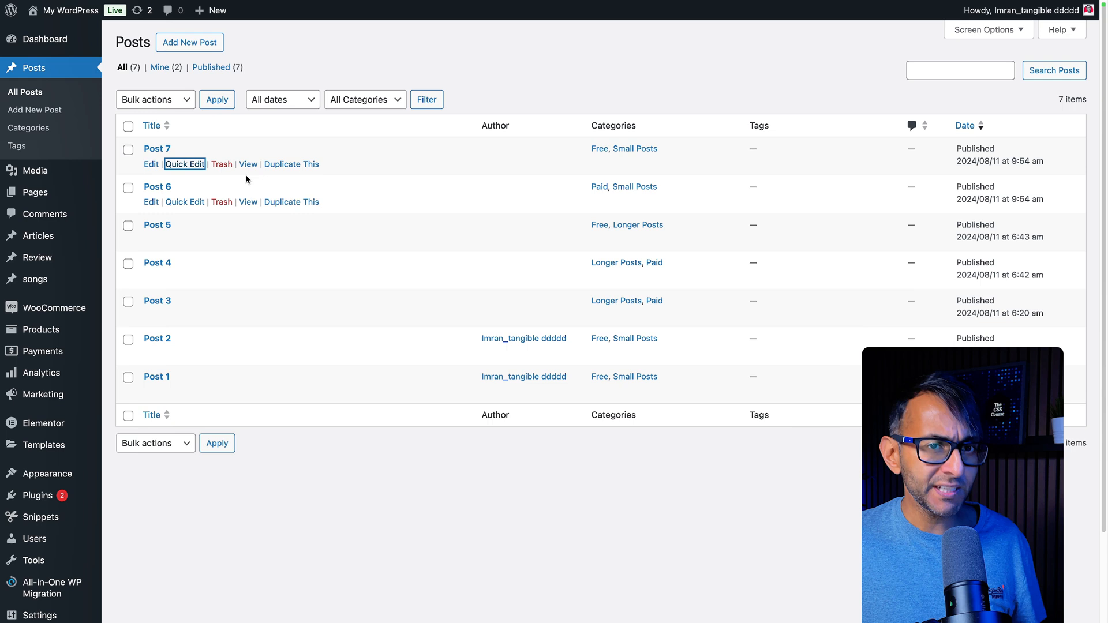
Reload the All Posts screen so the new Featured Image thumbnail column appears.
left_click(185, 164)
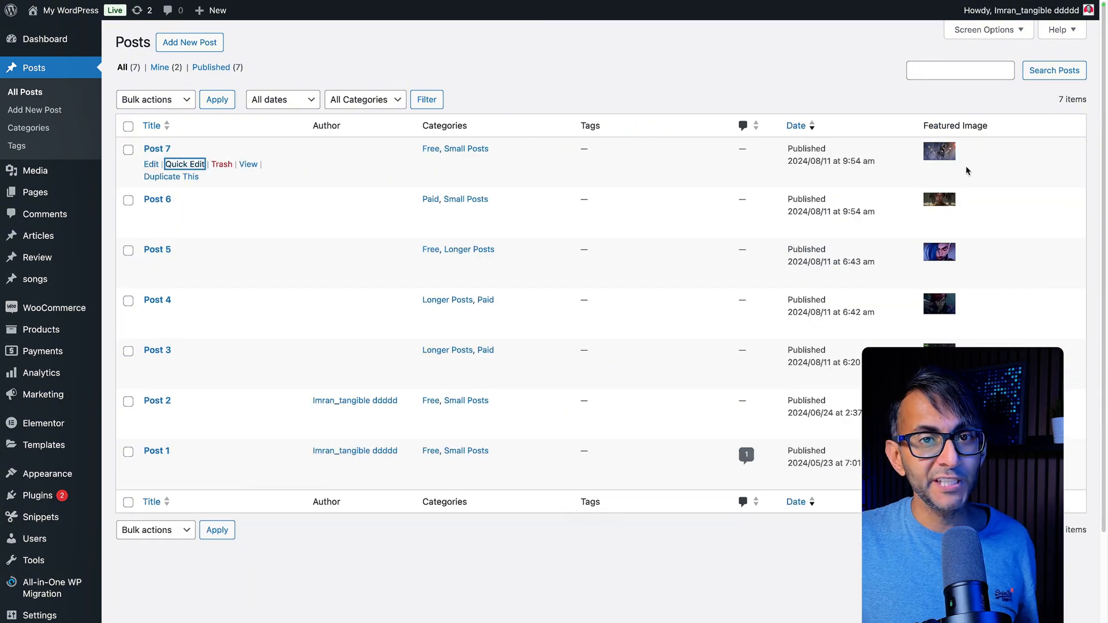
Check Screen Options lists the Featured Image column, then start Quick Edit on Post 7.
left_click(984, 29)
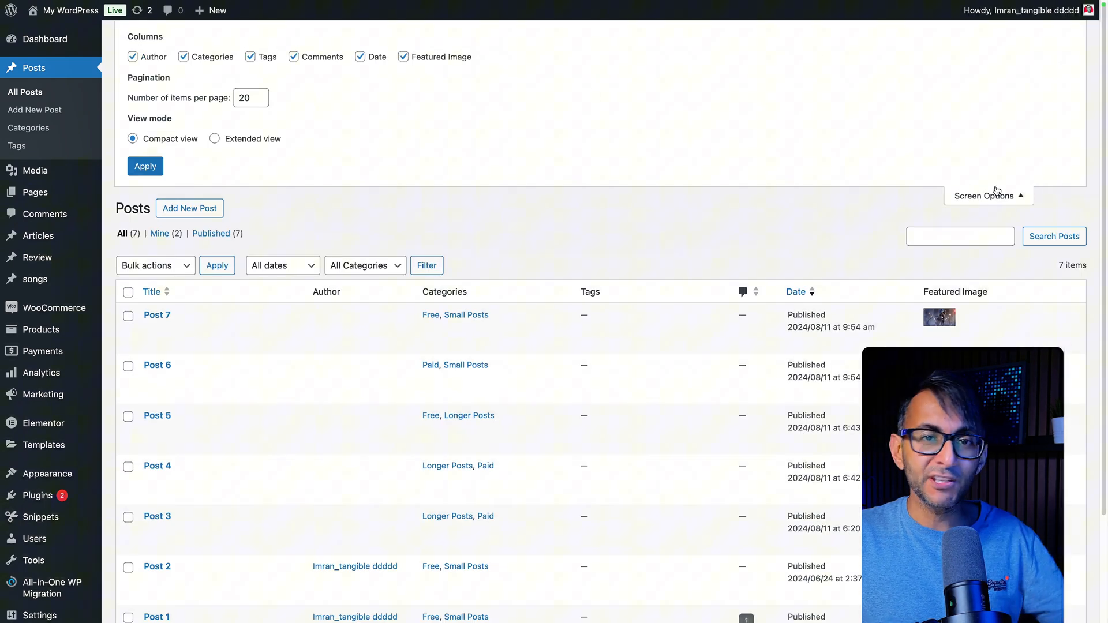
left_click(983, 196)
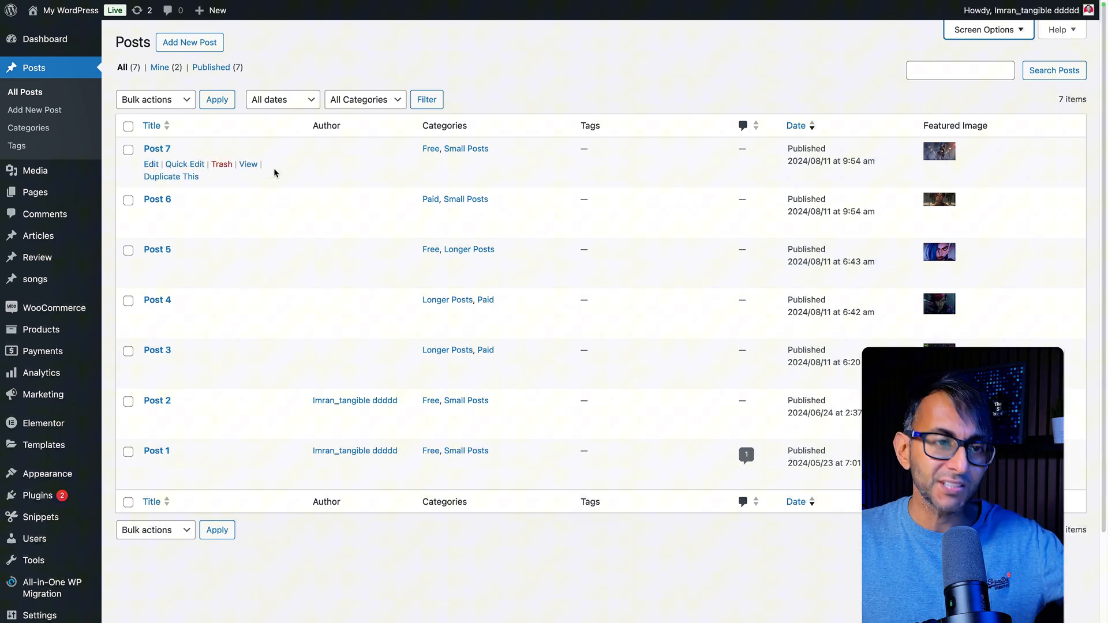
left_click(185, 164)
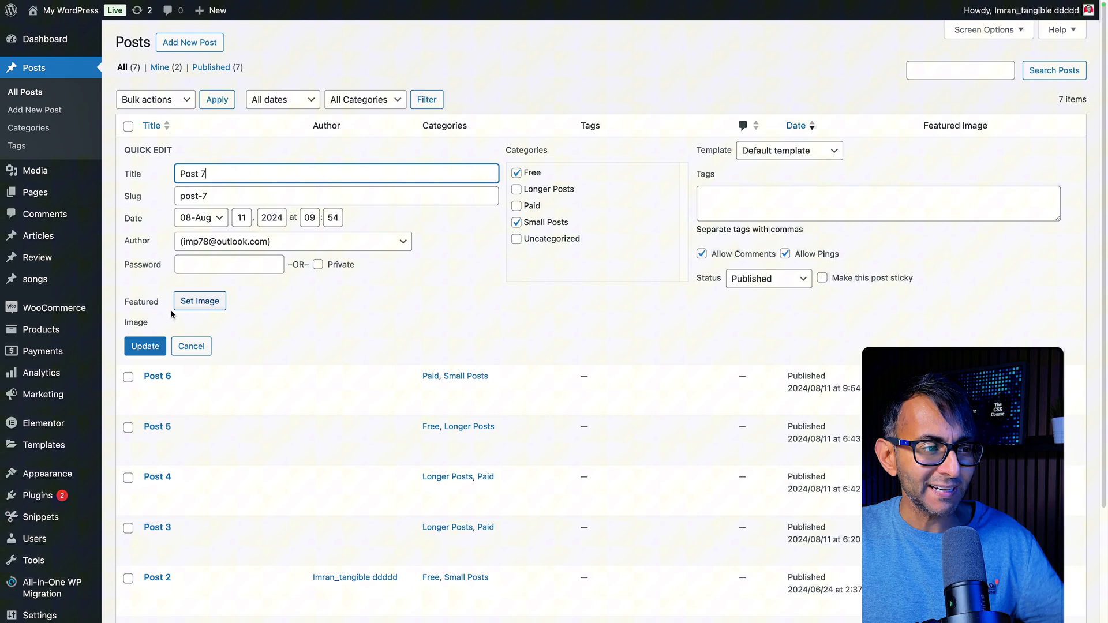
Reopen Post 7's Quick Edit and use Set Image to pick a new featured image.
left_click(190, 346)
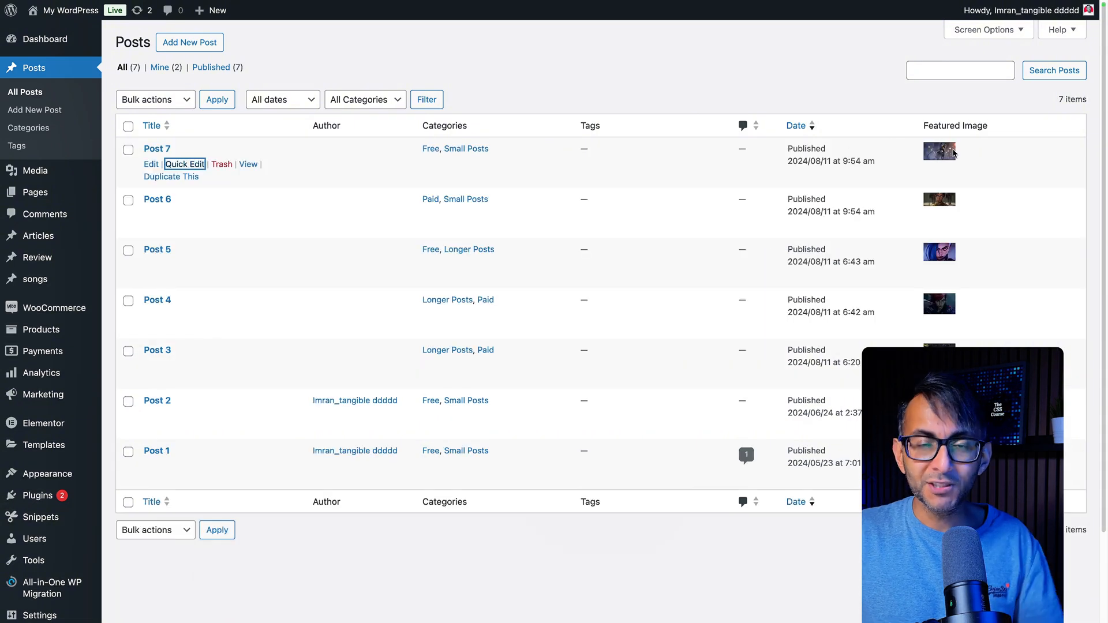
left_click(185, 164)
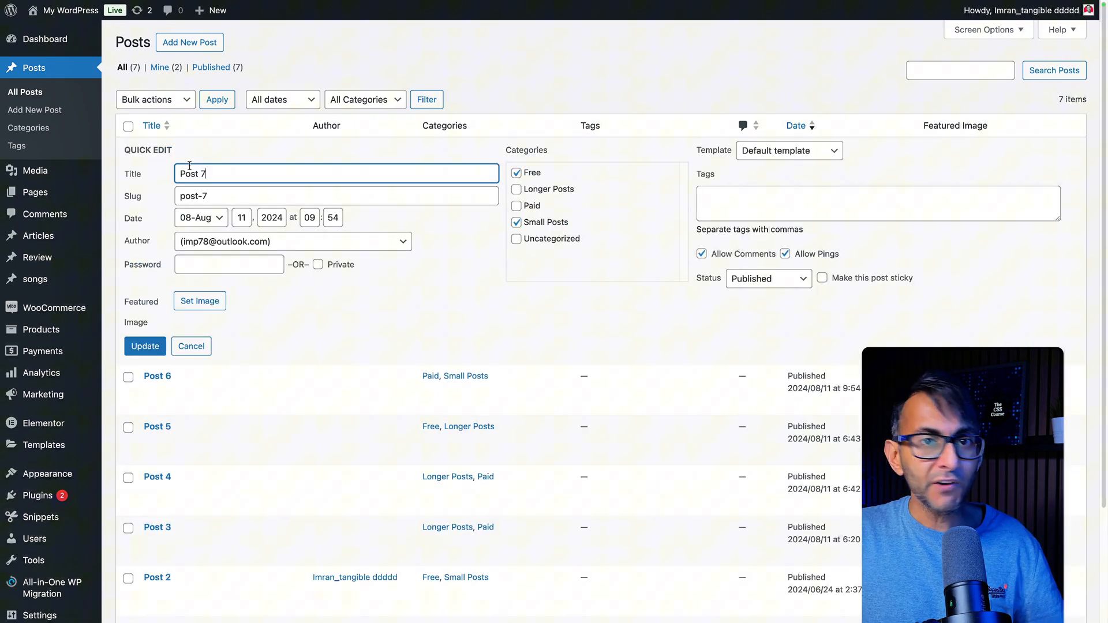
left_click(199, 300)
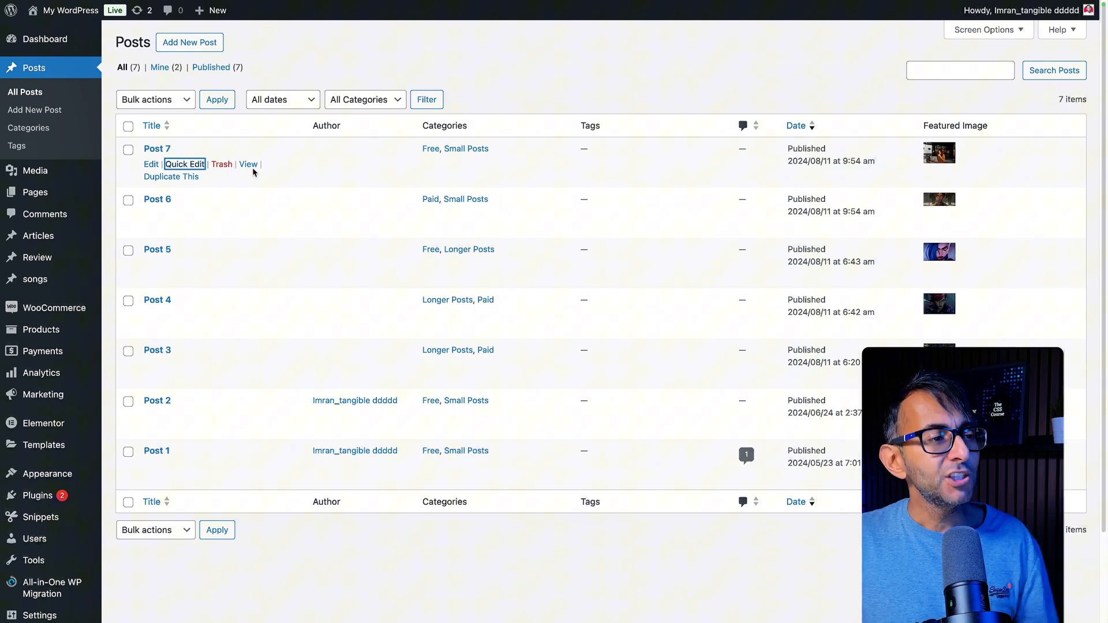
mouse_move(144, 404)
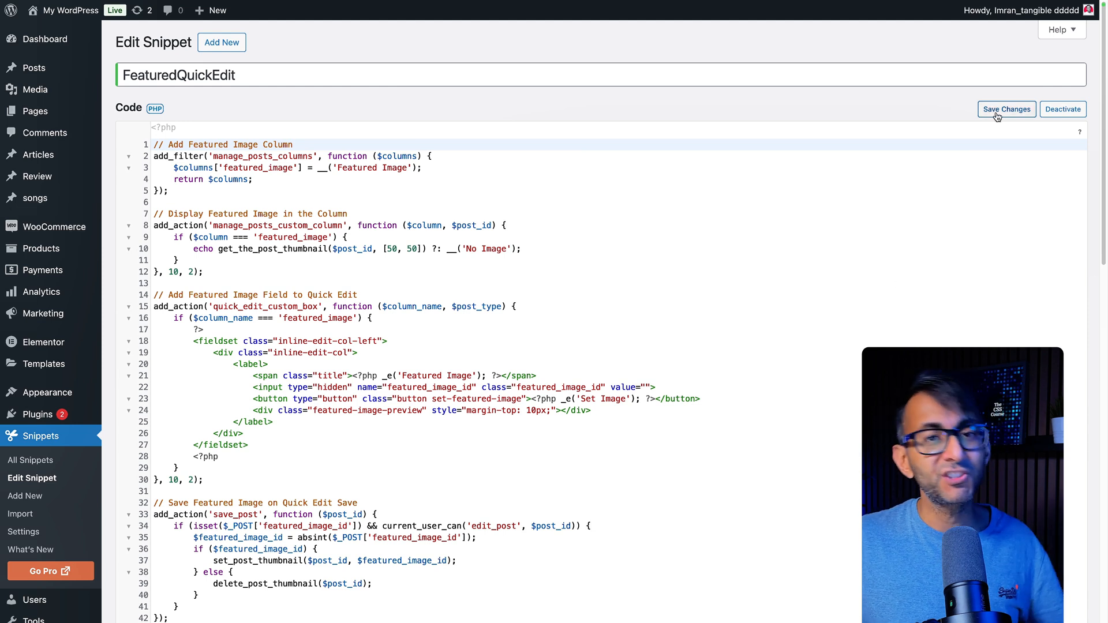
mouse_move(1007, 109)
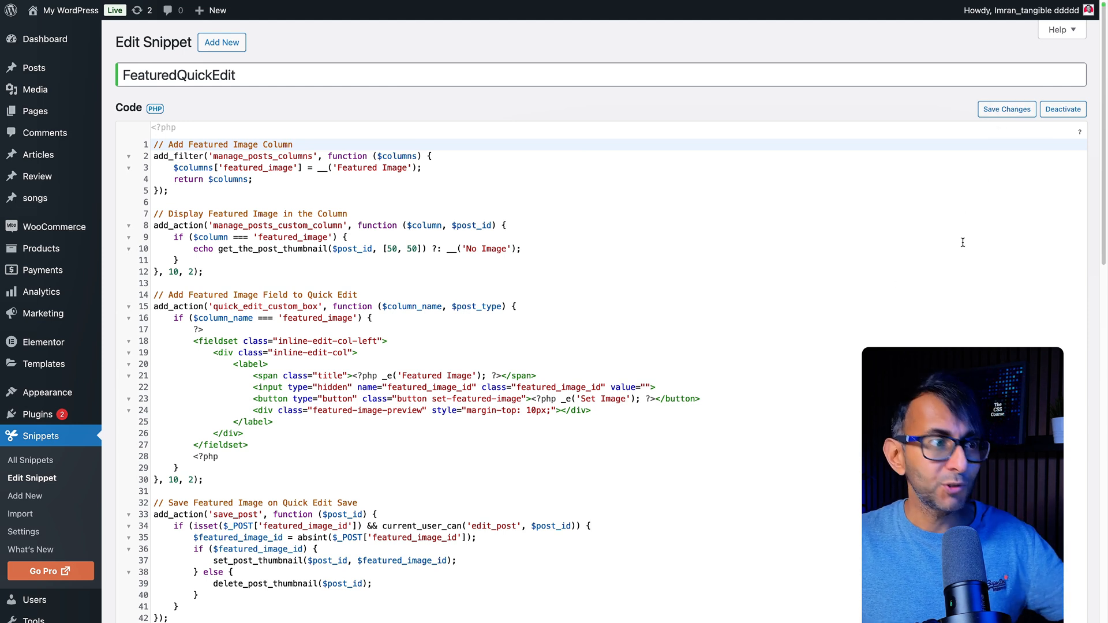
Return to All Posts via the sidebar, where Post 7's updated thumbnail shows.
left_click(33, 67)
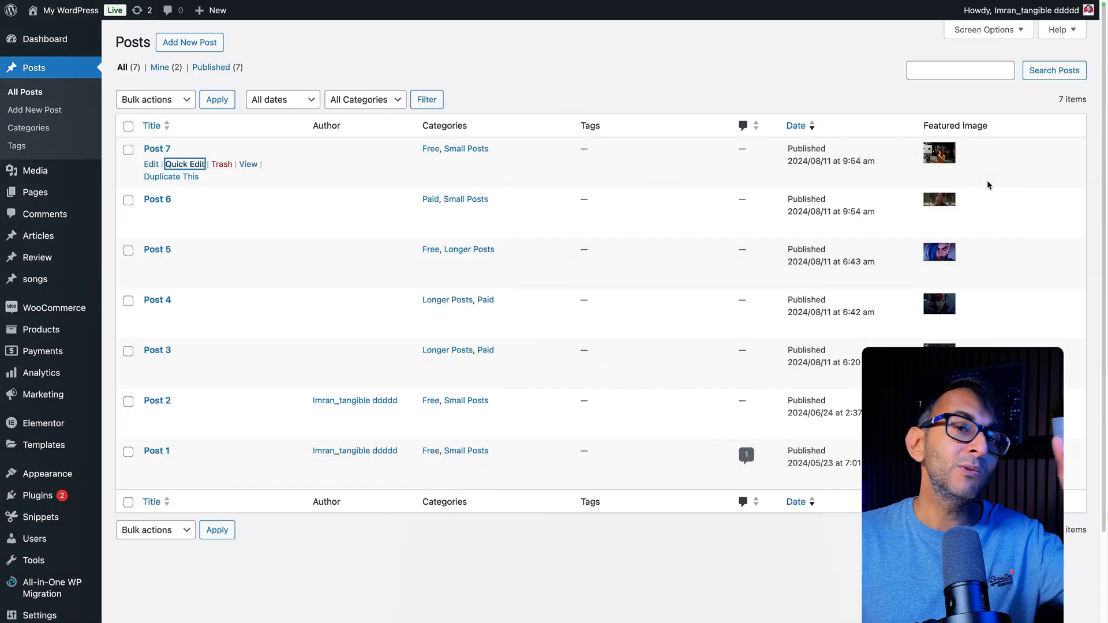
mouse_move(179, 309)
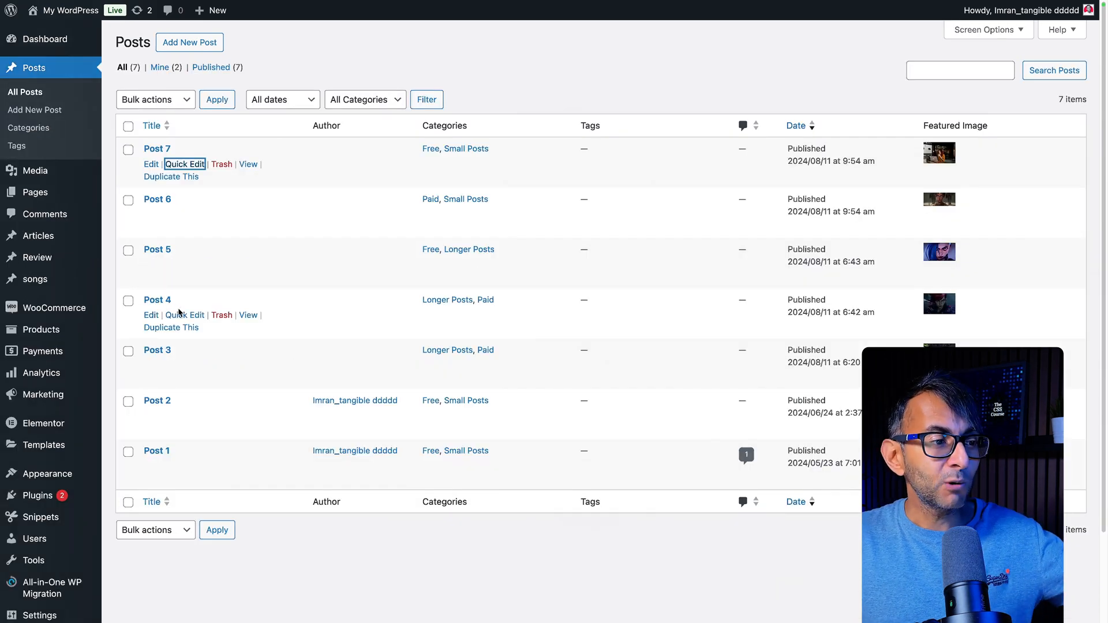